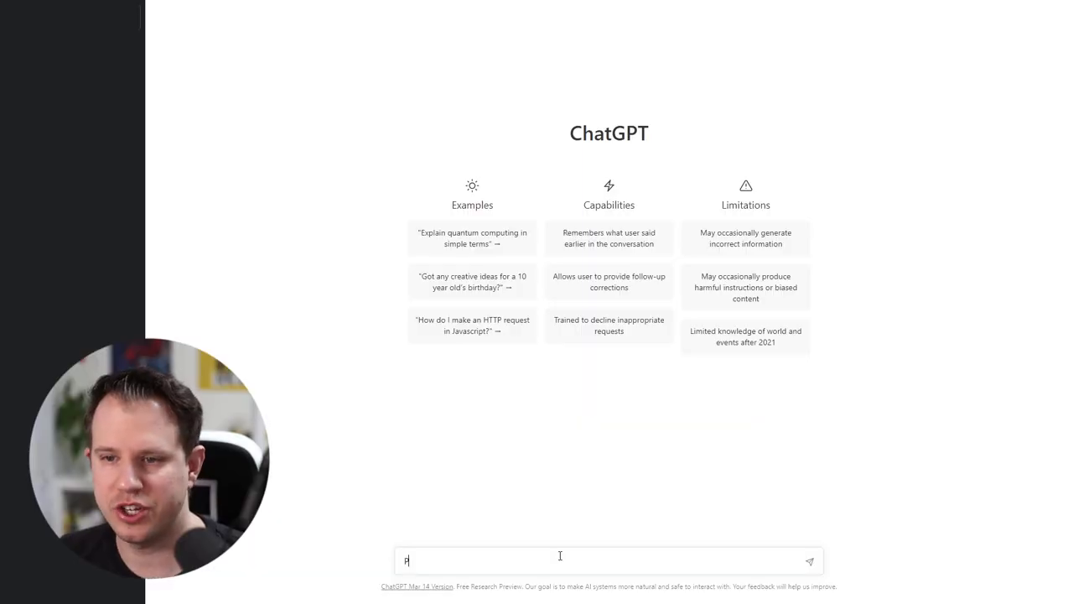
Ask ChatGPT for a C# method ordering Person objects by name and excluding underage persons.
{"action": "type", "text": "lease write a C# method that orders a list of Person objects by name"}
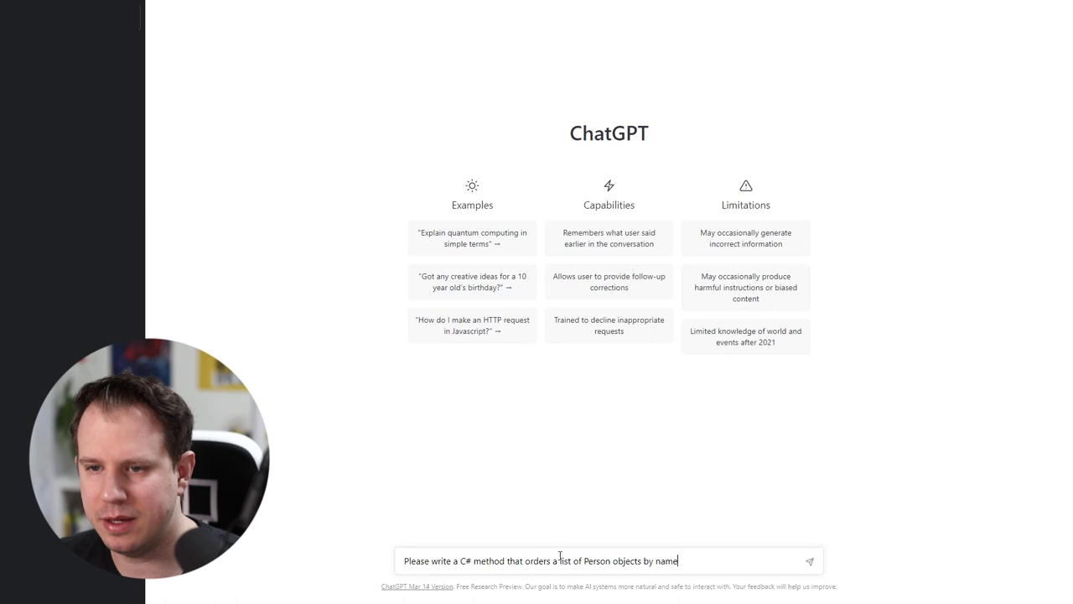
{"action": "type", "text": "and exclude all pers"}
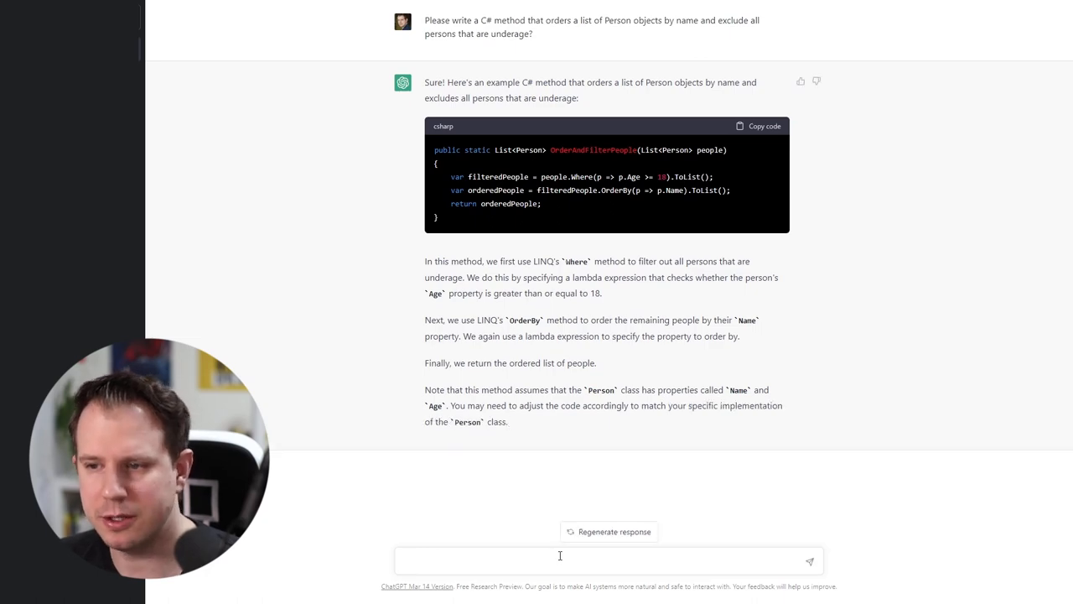
{"action": "scroll", "scroll_direction": "down", "scroll_amount": 3}
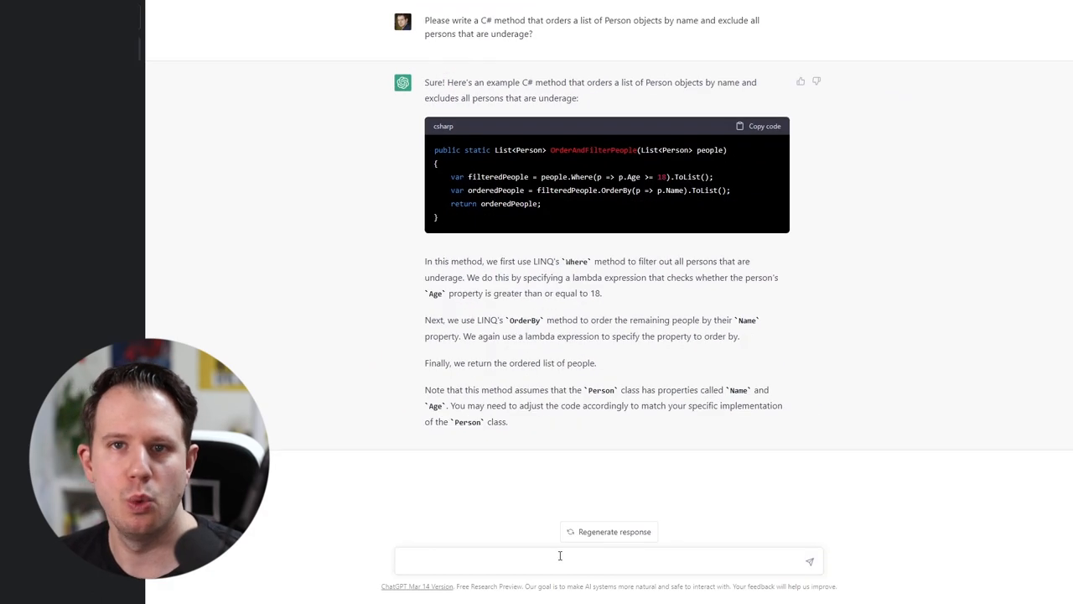
{"action": "type", "text": "Can you also add a sim"}
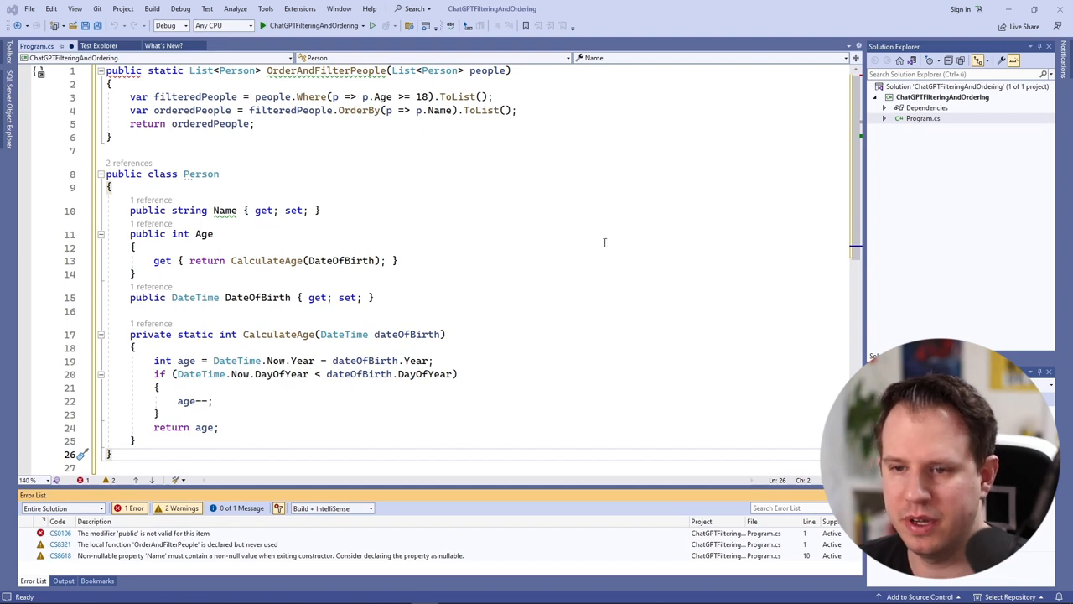
{"action": "mouse_move", "coordinate": [122, 71]}
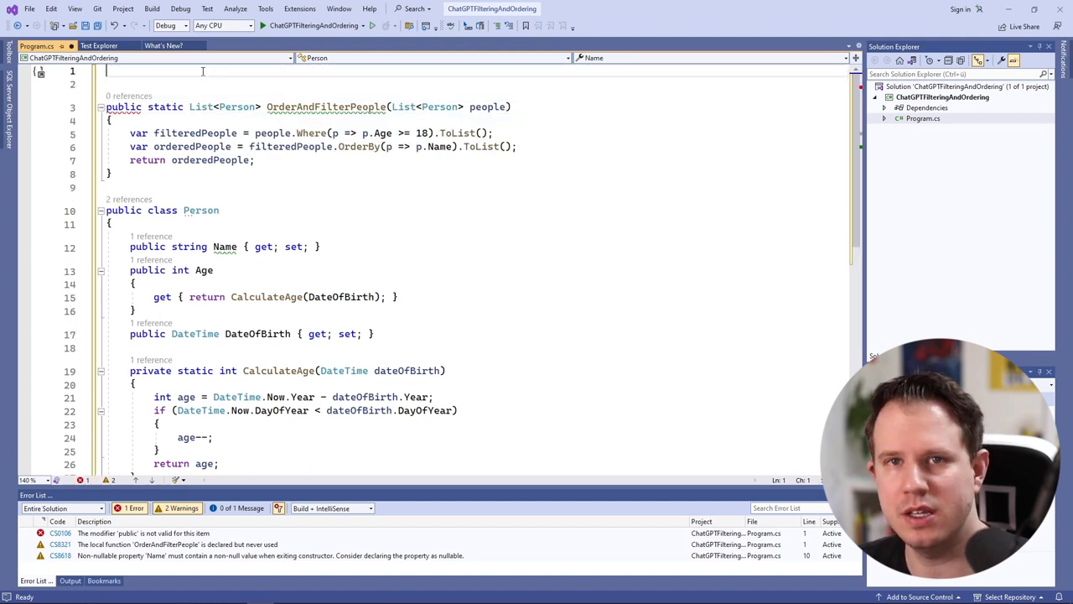
Declare 'public class PeopleFilter' around the OrderAndFilterPeople method in Program.cs.
{"action": "type", "text": "public class"}
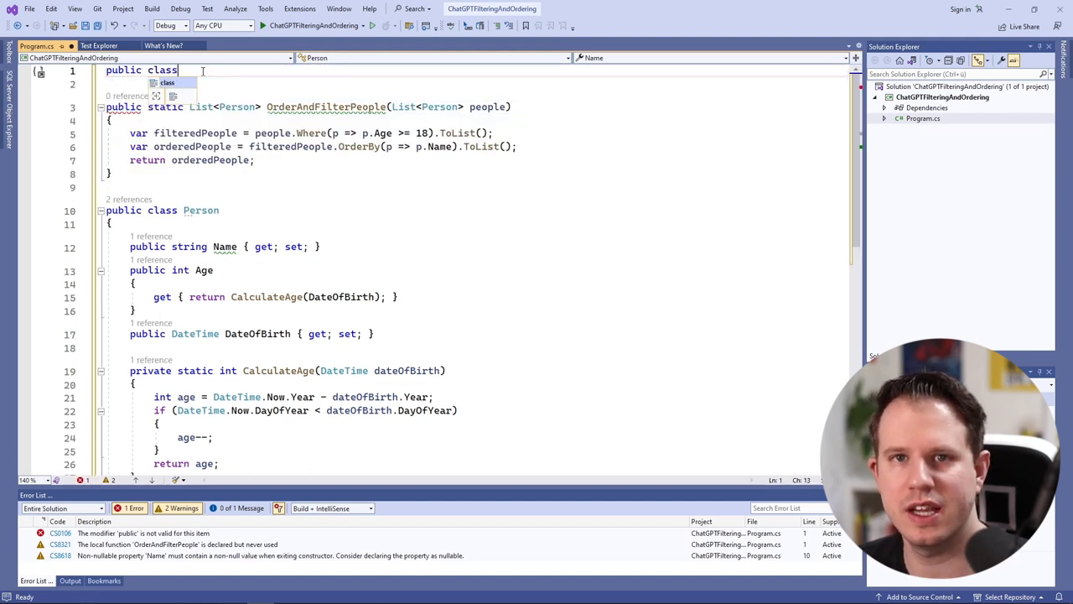
{"action": "type", "text": "People"}
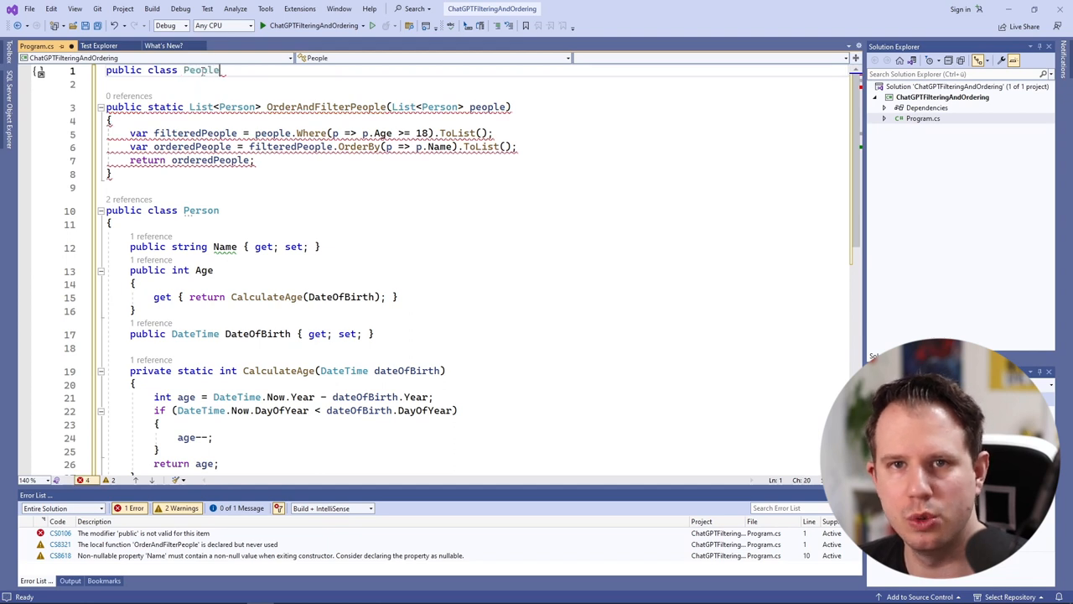
{"action": "type", "text": "Filter"}
{"action": "left_click", "coordinate": [476, 188]}
{"action": "type", "text": "}"}
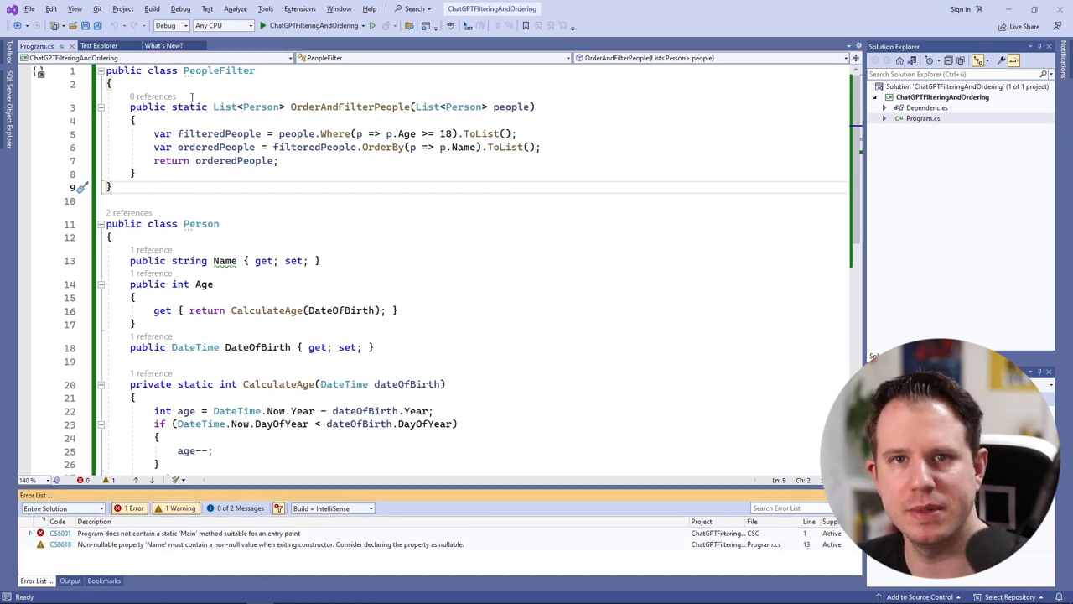
Build a persons list at the top of Program.cs and call PeopleFilter.OrderAndFilterPeople on it.
{"action": "left_click", "coordinate": [176, 533]}
{"action": "type", "text": "persons.Add(new Person { Name = \"Claudio\", DateOfBirth = new DateTime(1"}
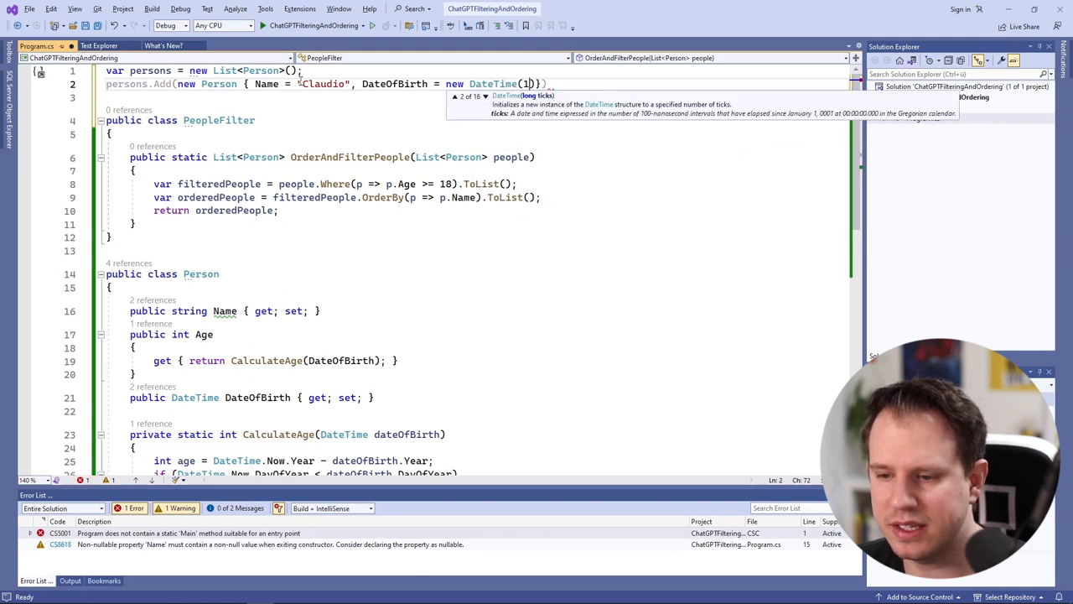
{"action": "type", "text": "990, 9, 21)"}
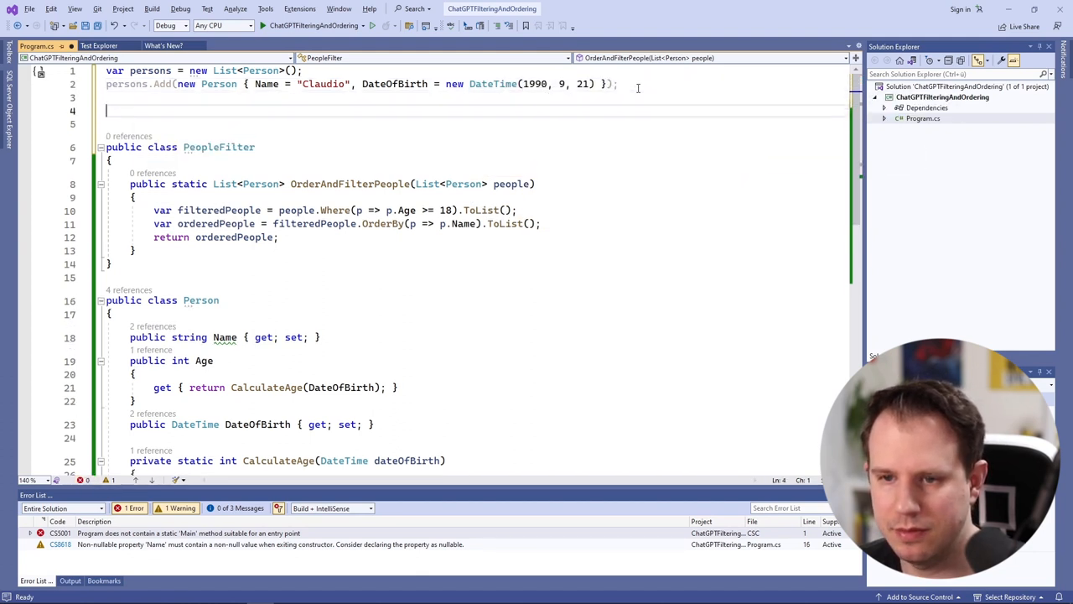
{"action": "type", "text": "PeopleFilter filter = new PeopleFilter();"}
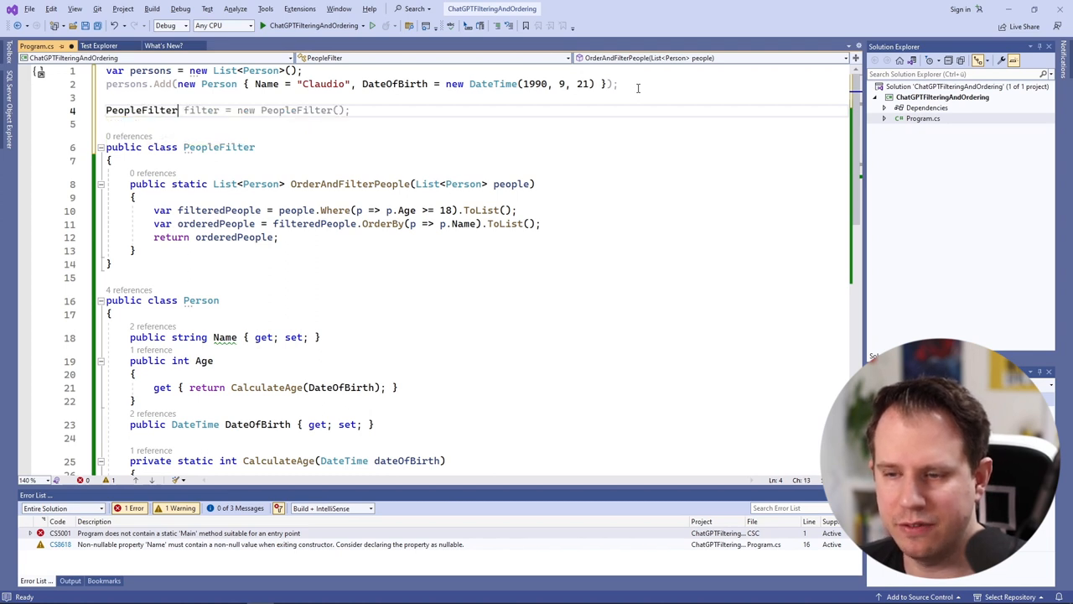
{"action": "type", "text": ".OrderAndFilterPeople(persons);"}
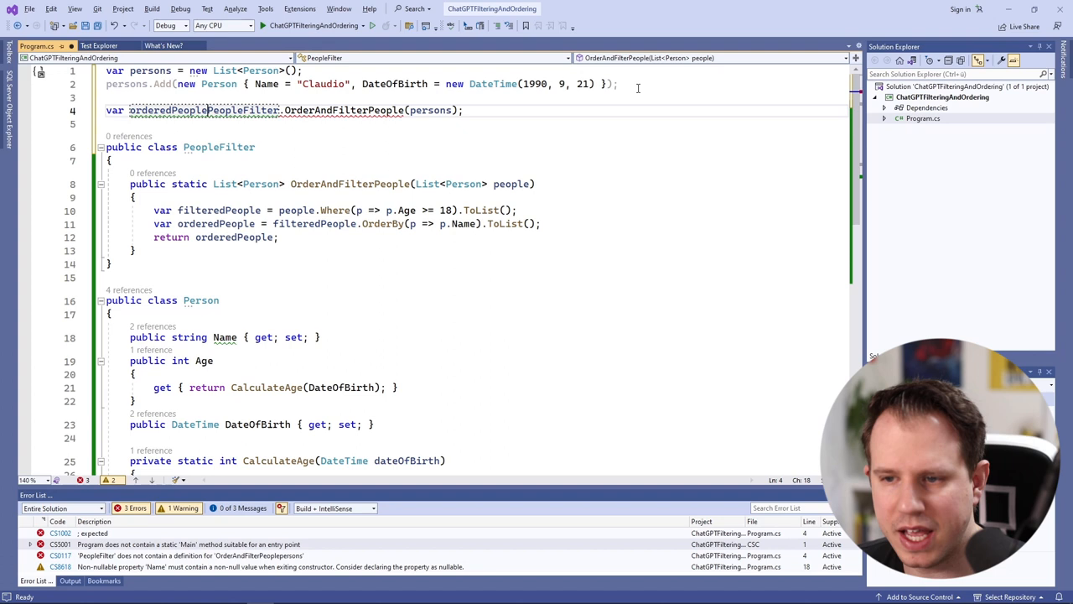
Loop over orderedPeople printing each with Console.WriteLine, add Peter, and run to see only Claudio (32).
{"action": "type", "text": "foreach( var )"}
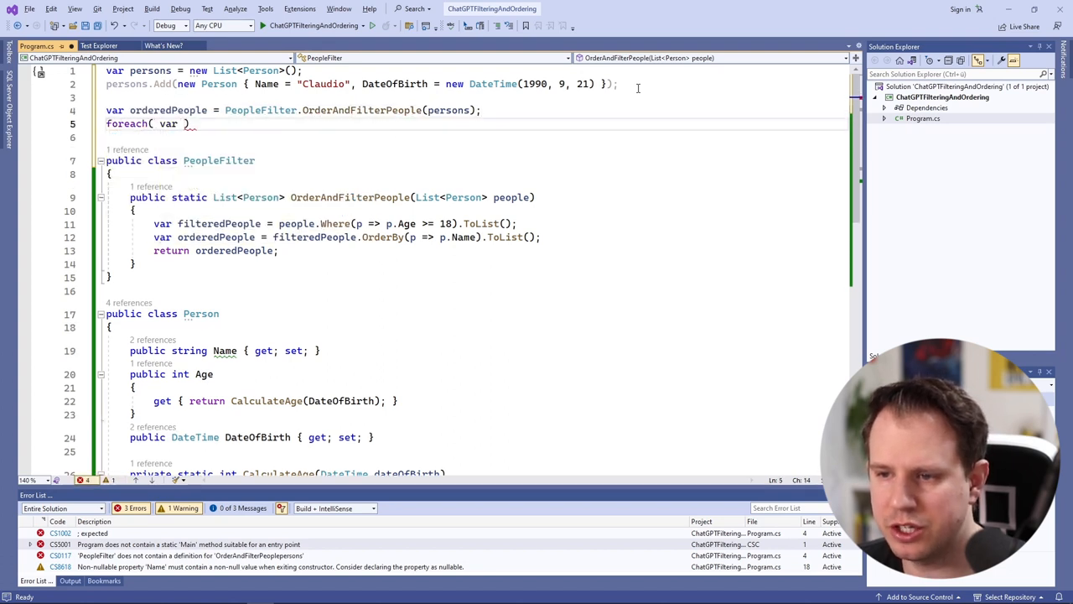
{"action": "type", "text": "person in orderedPeople"}
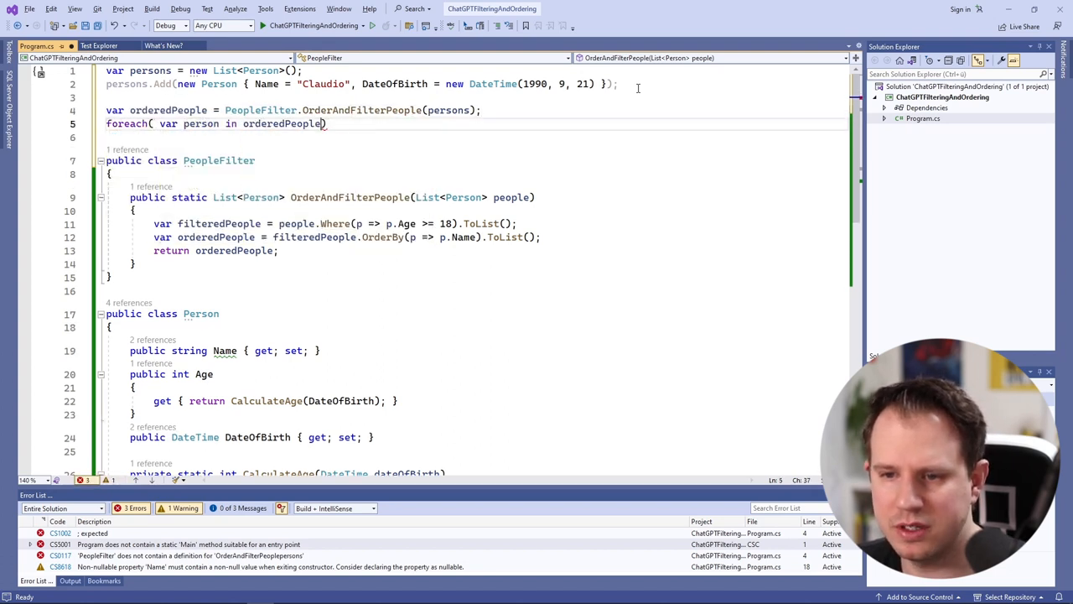
{"action": "type", "text": "Console.WriteLine($\"{person.Name} ({person.Age})\");"}
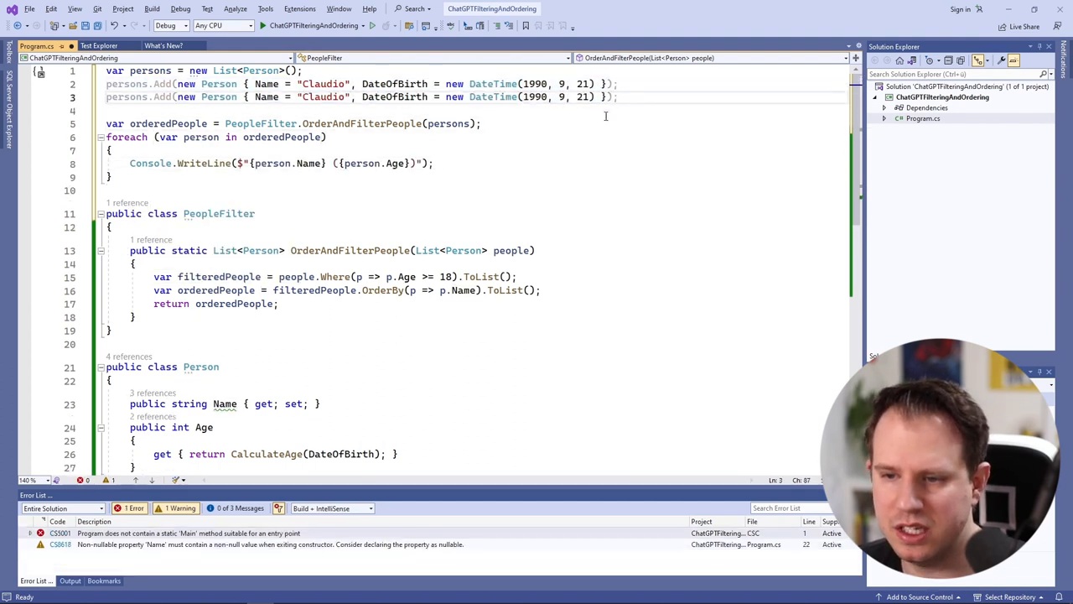
{"action": "type", "text": "Peter"}
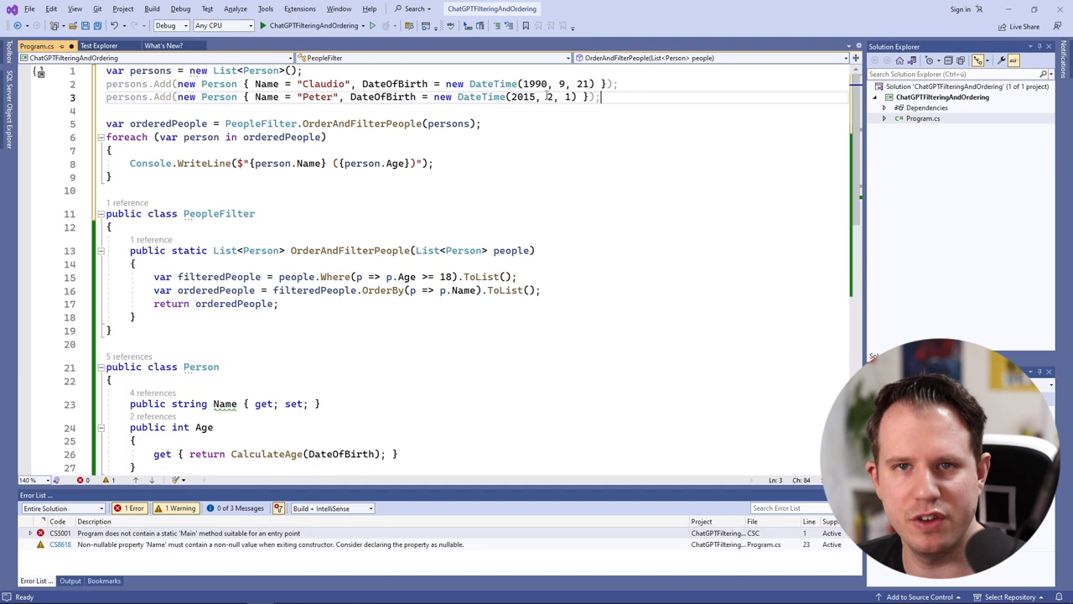
{"action": "left_click", "coordinate": [262, 25]}
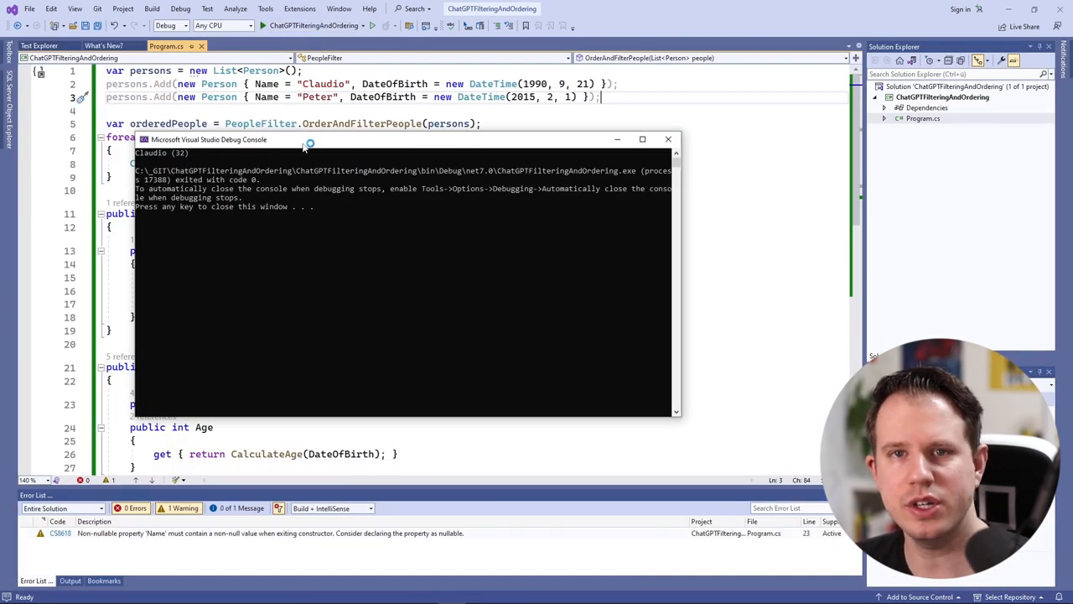
{"action": "left_click_drag", "start_coordinate": [302, 139], "coordinate": [696, 107]}
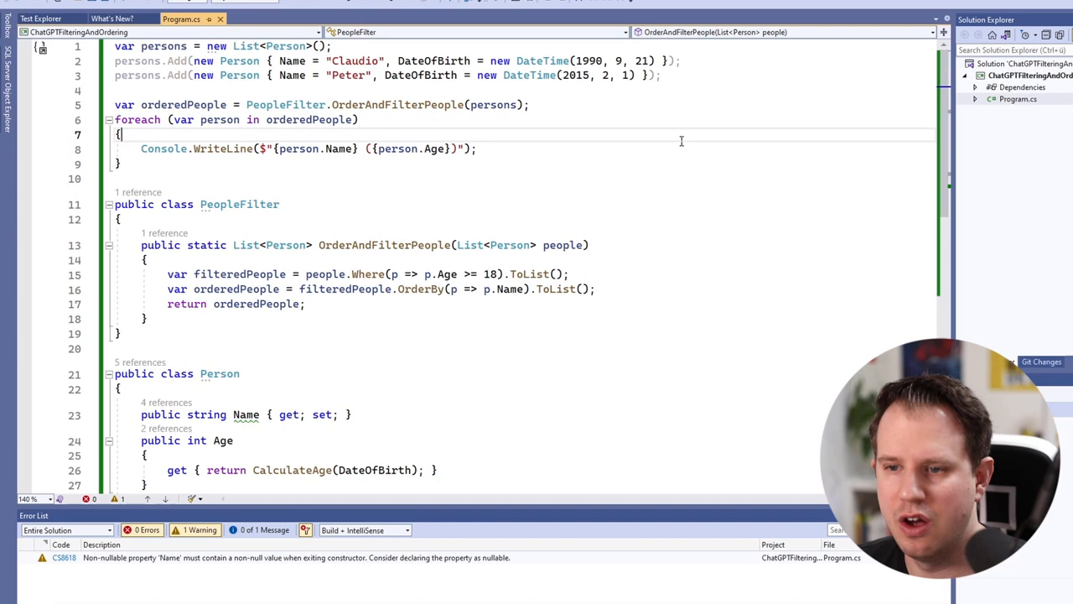
{"action": "scroll", "scroll_direction": "down", "scroll_amount": 3}
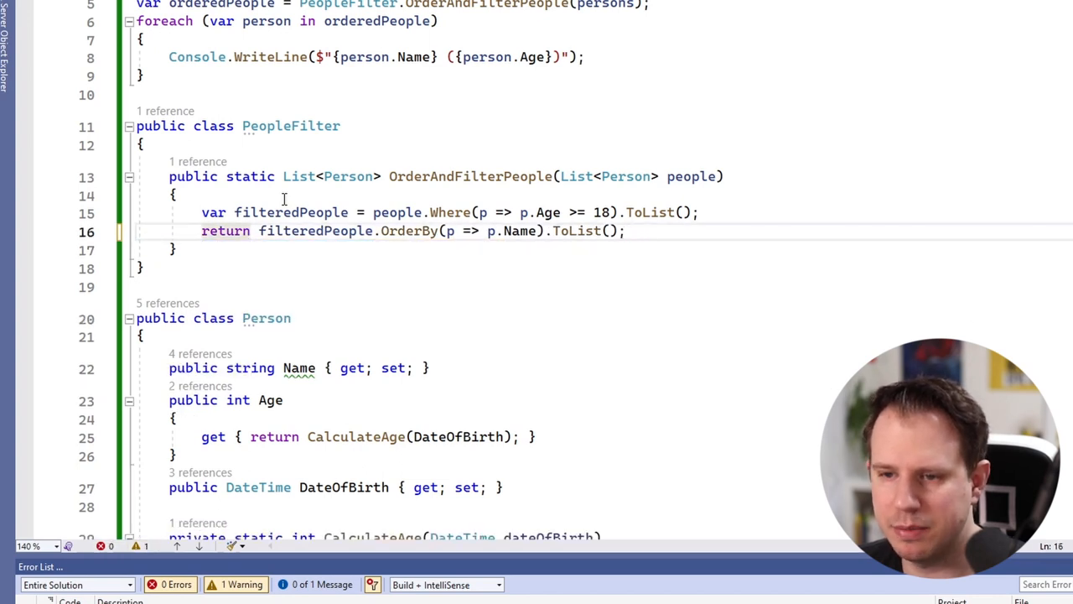
{"action": "left_click", "coordinate": [701, 211]}
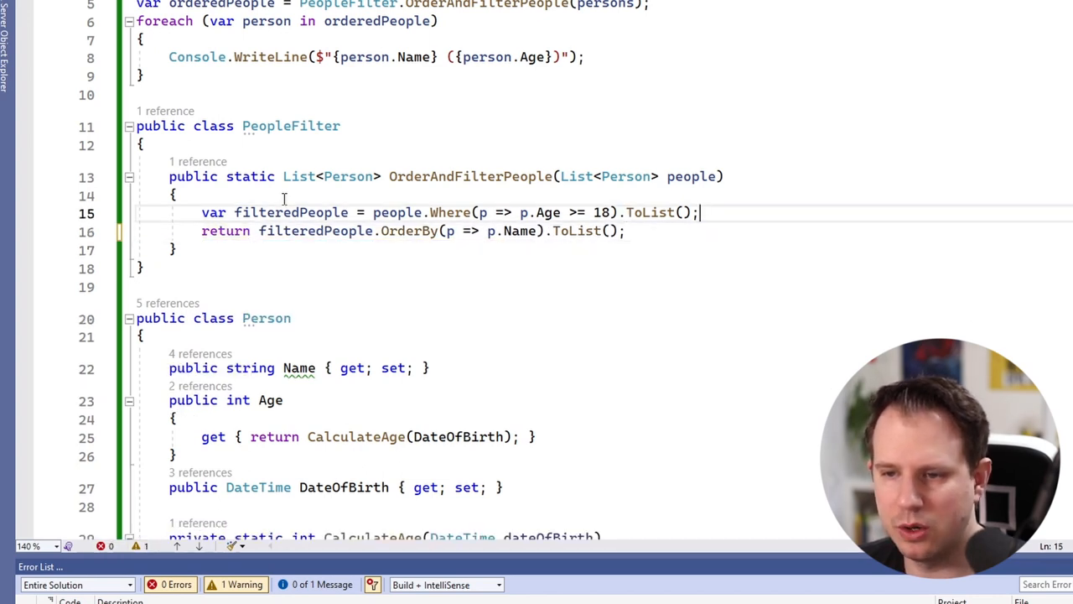
{"action": "left_click_drag", "start_coordinate": [372, 211], "coordinate": [696, 212]}
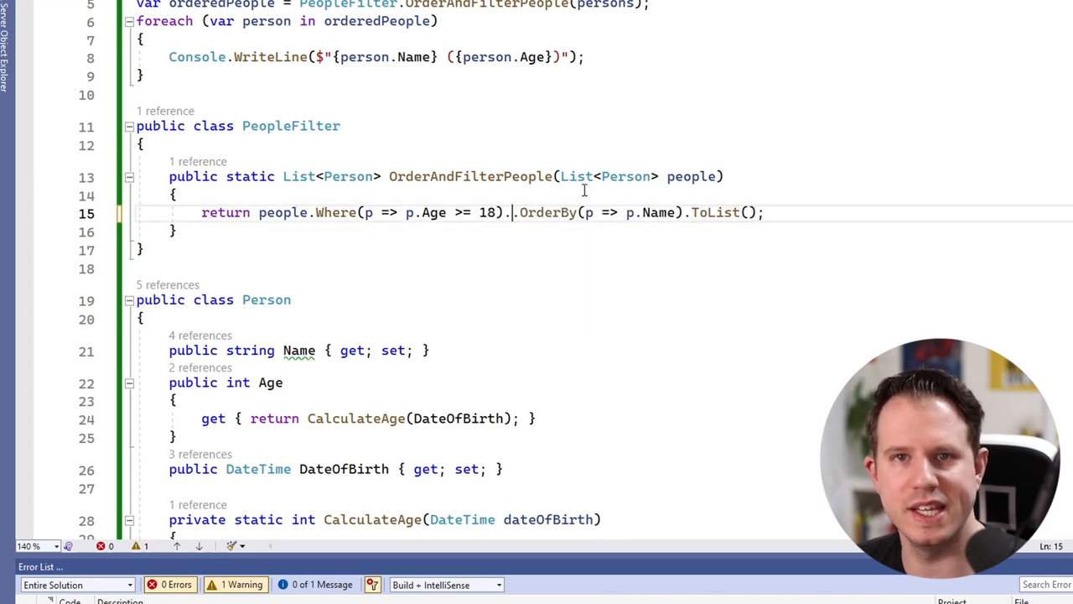
{"action": "key", "text": "Enter"}
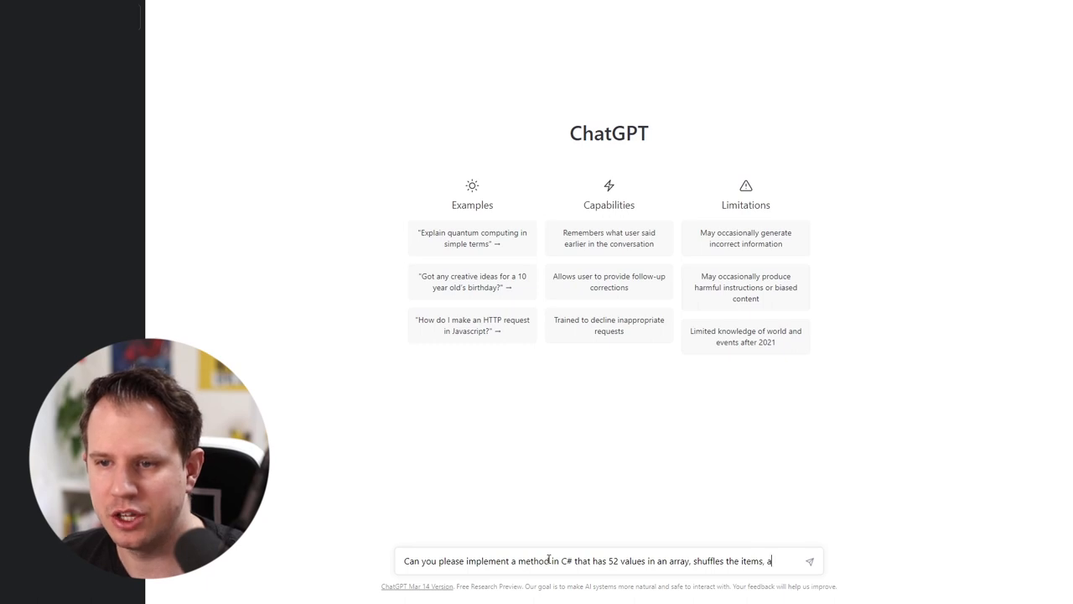
Ask ChatGPT for a C# method that shuffles a 52-value array and returns a random value.
{"action": "type", "text": "nd returns a random value"}
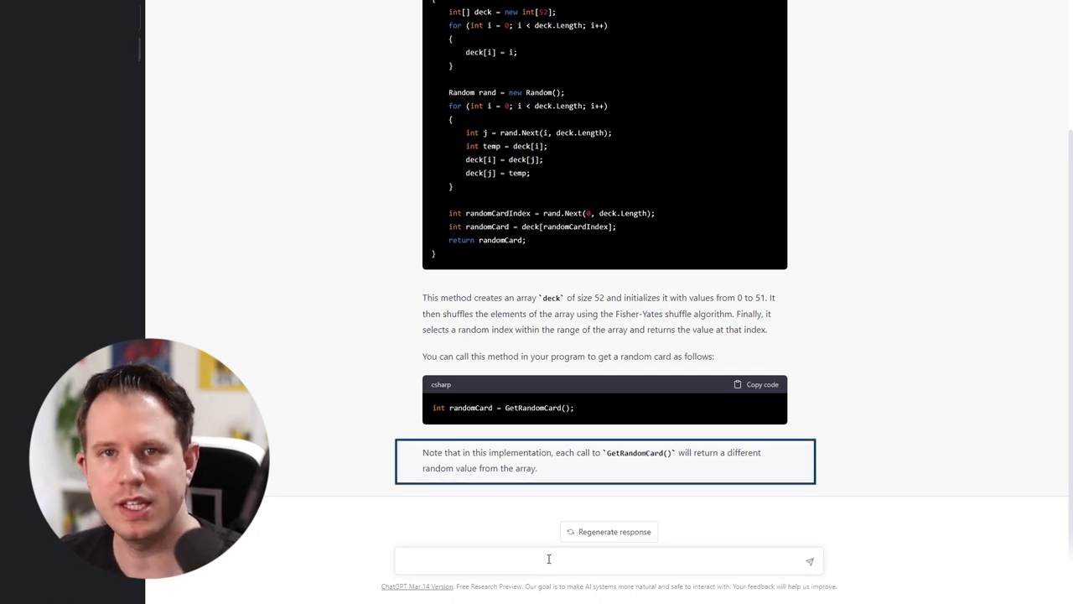
Ask ChatGPT to change the array size to 100 and use random first names instead of integers.
{"action": "type", "text": "d"}
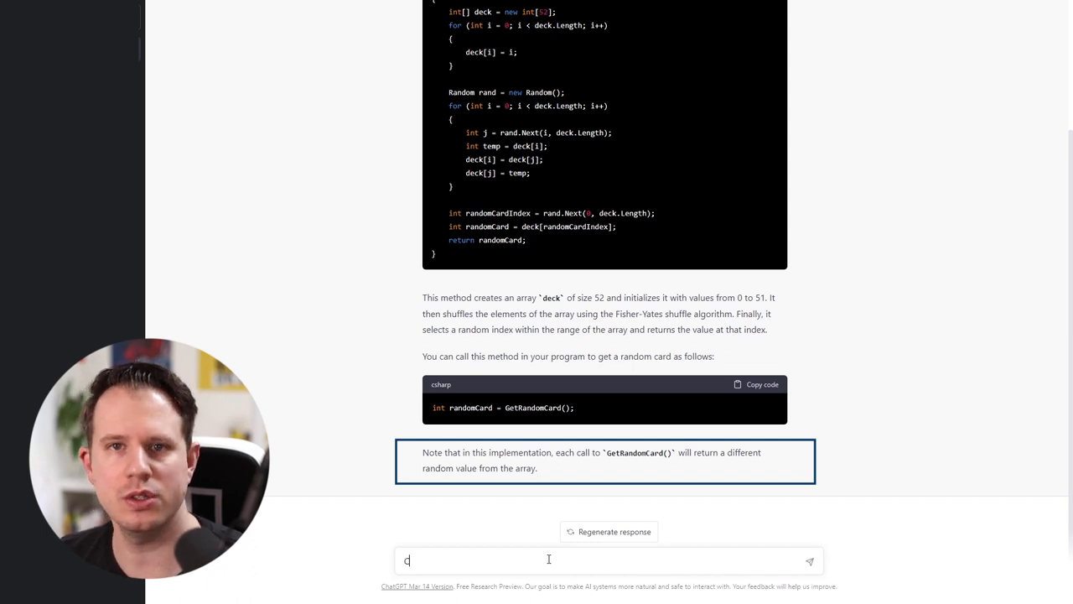
{"action": "type", "text": "Can you change the size of the array"}
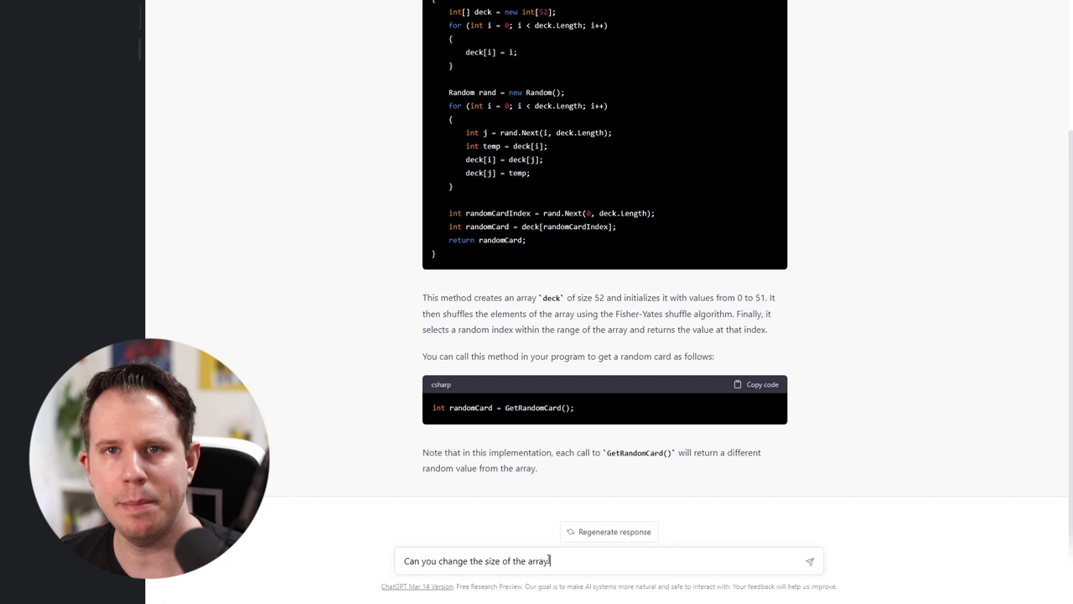
{"action": "type", "text": "to 100 and use random"}
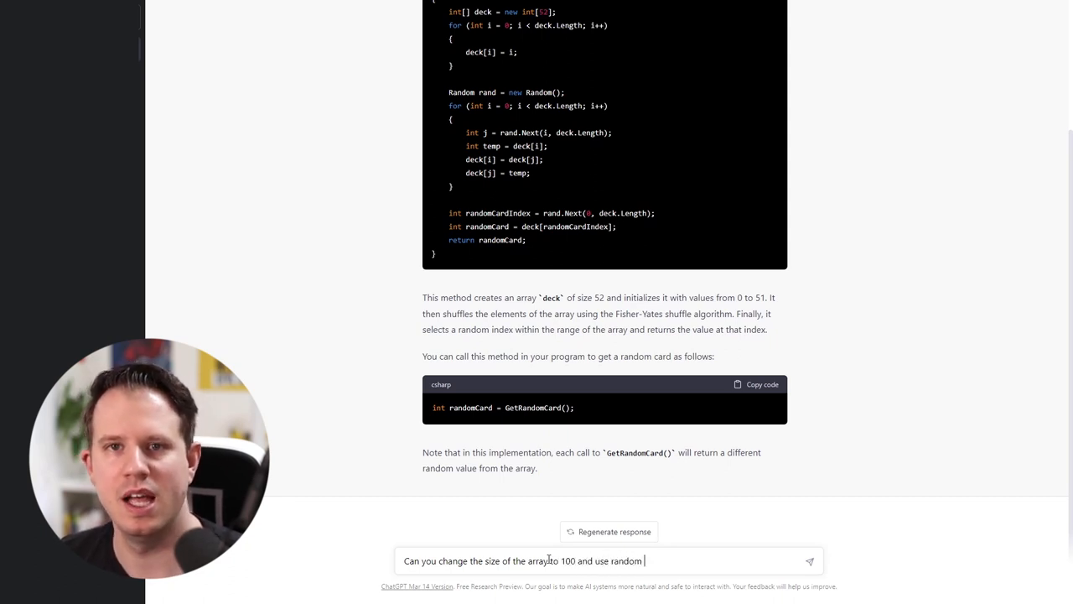
{"action": "type", "text": "first names"}
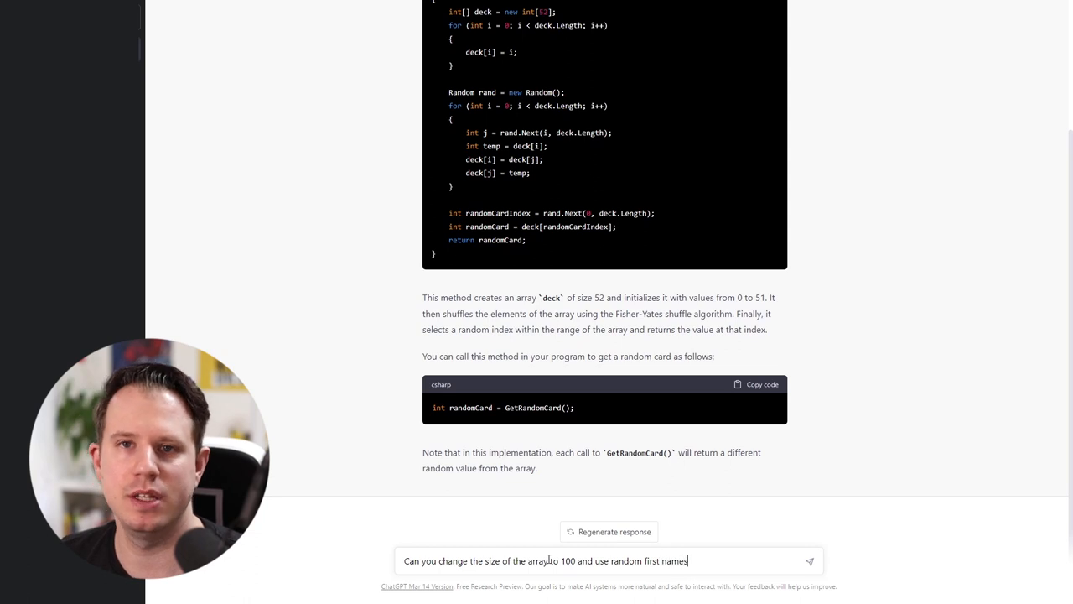
{"action": "type", "text": "instead of"}
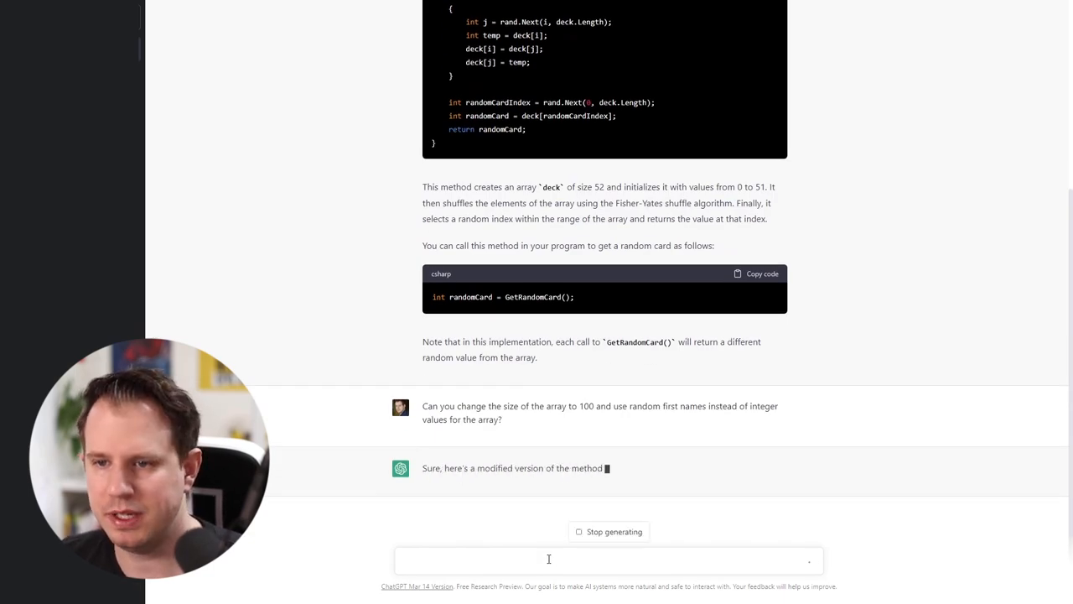
{"action": "scroll", "scroll_direction": "down", "scroll_amount": 3}
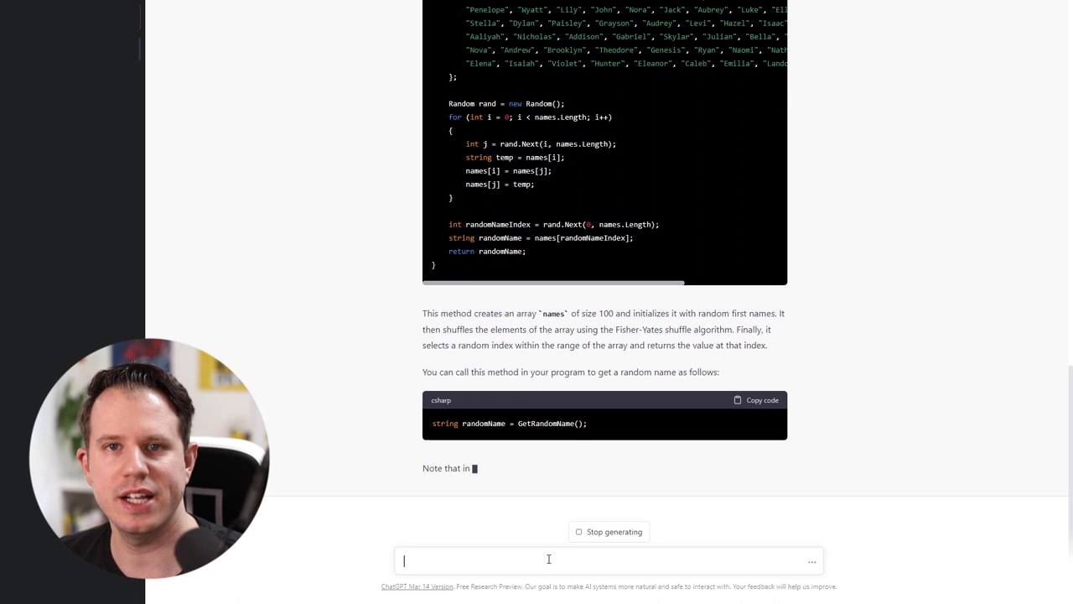
Ask for a built-in shuffle instead of Fisher-Yates, review the Array.Sort version, and begin the React/Blazor question.
{"action": "type", "text": "Ca"}
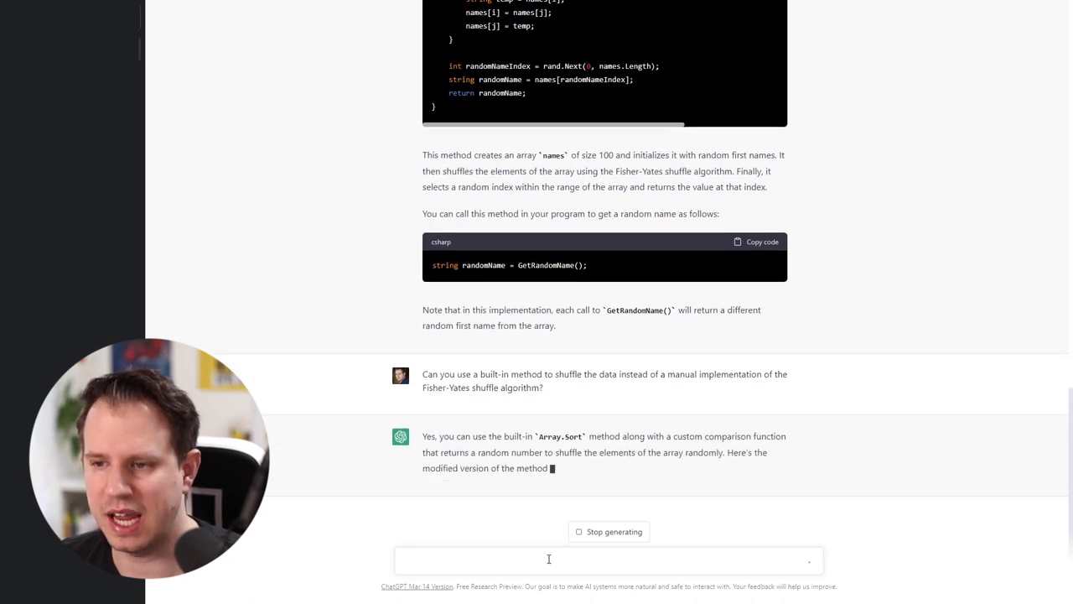
{"action": "scroll", "scroll_direction": "down", "scroll_amount": 3}
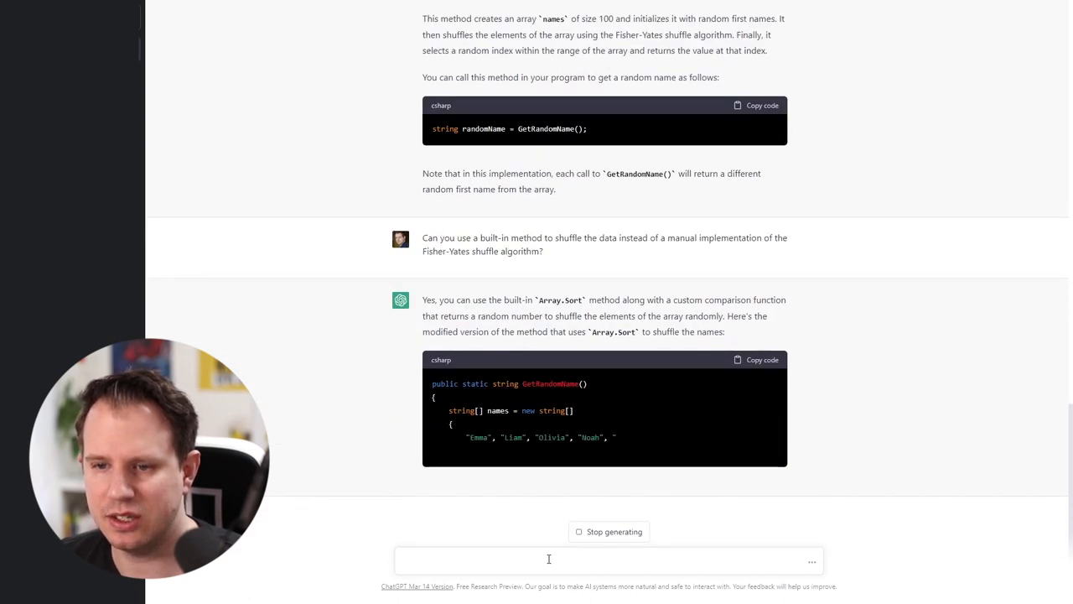
{"action": "scroll", "scroll_direction": "down", "scroll_amount": 3}
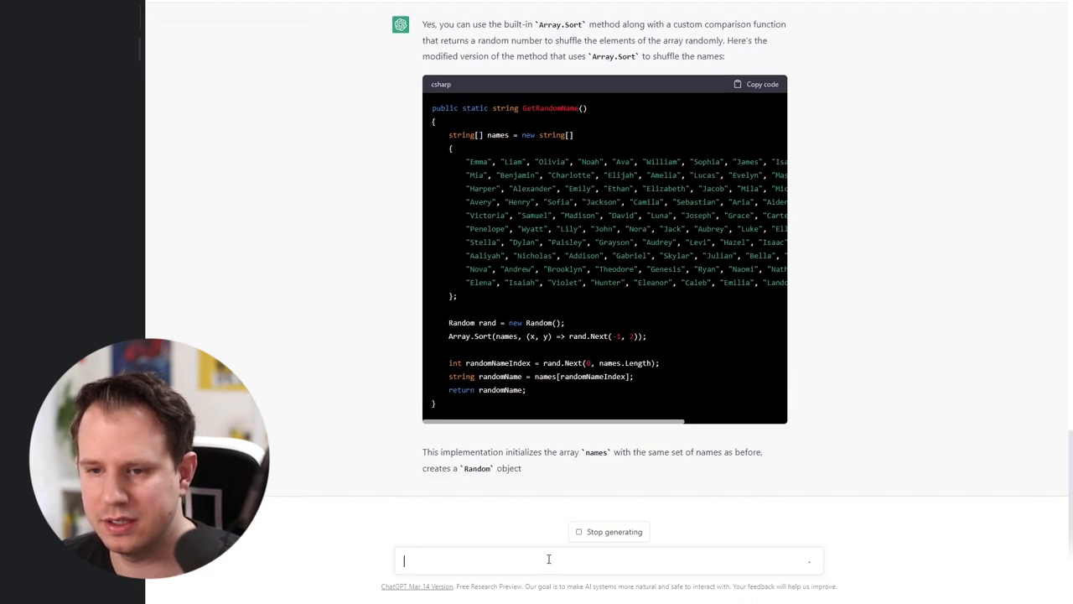
{"action": "scroll", "scroll_direction": "down", "scroll_amount": 3}
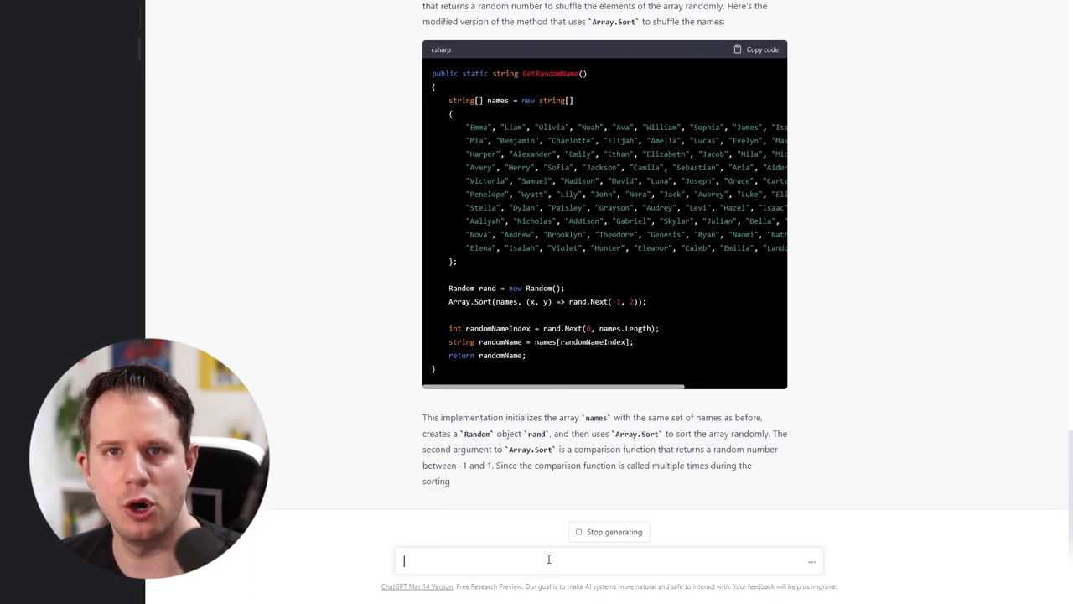
{"action": "scroll", "scroll_direction": "down", "scroll_amount": 3}
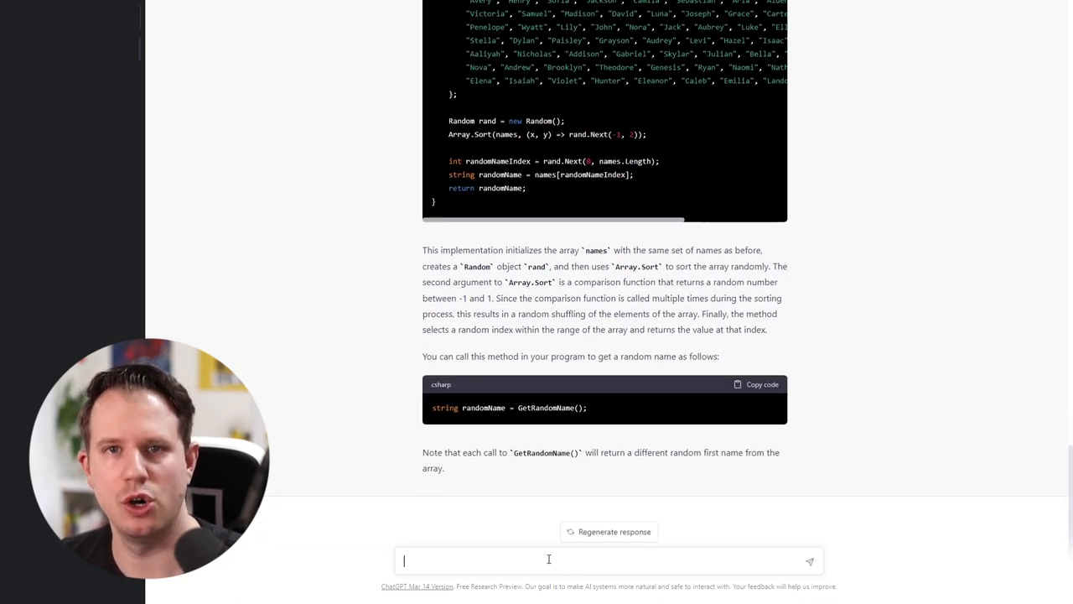
{"action": "type", "text": "What is the diffe"}
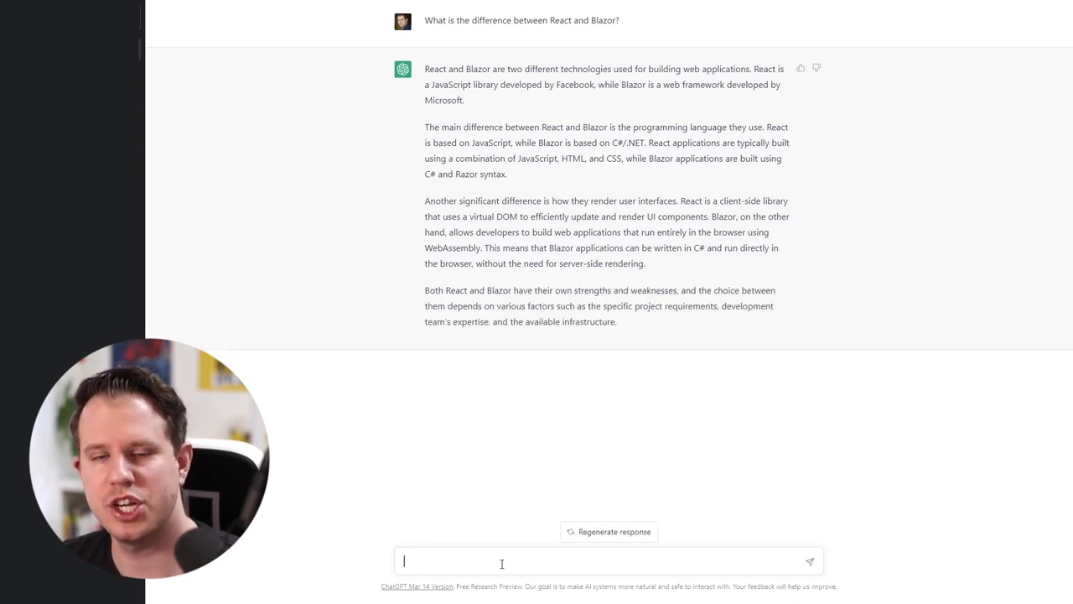
Begin a prompt 'As a C# developer with...' asking which technology to choose.
{"action": "type", "text": "As a C# developer with"}
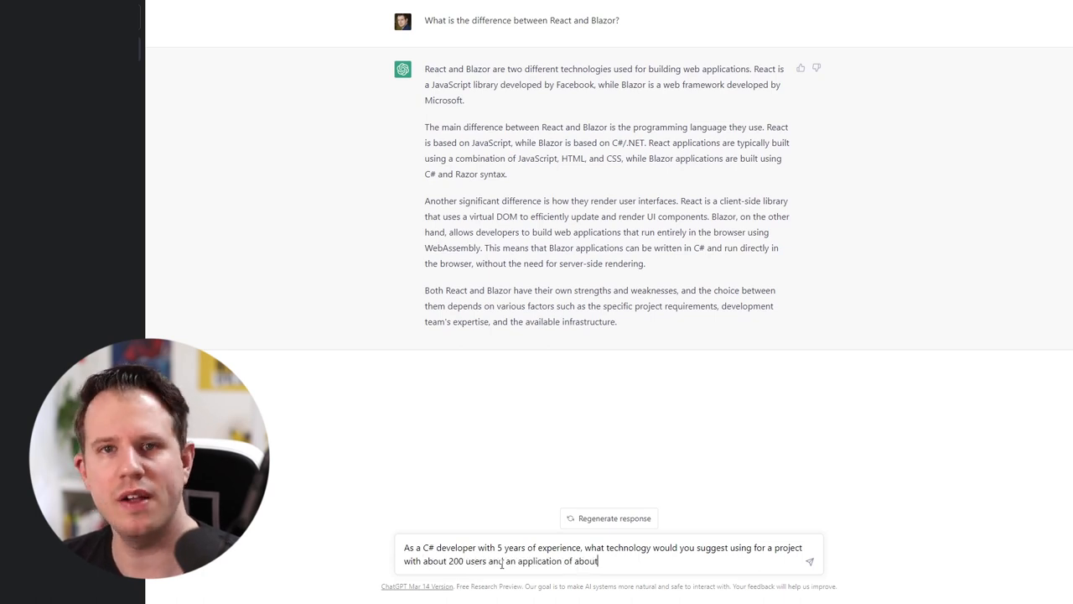
Ask which technology suits a 200-user project with 10 pages with authentication.
{"action": "type", "text": "10 pages with authentication"}
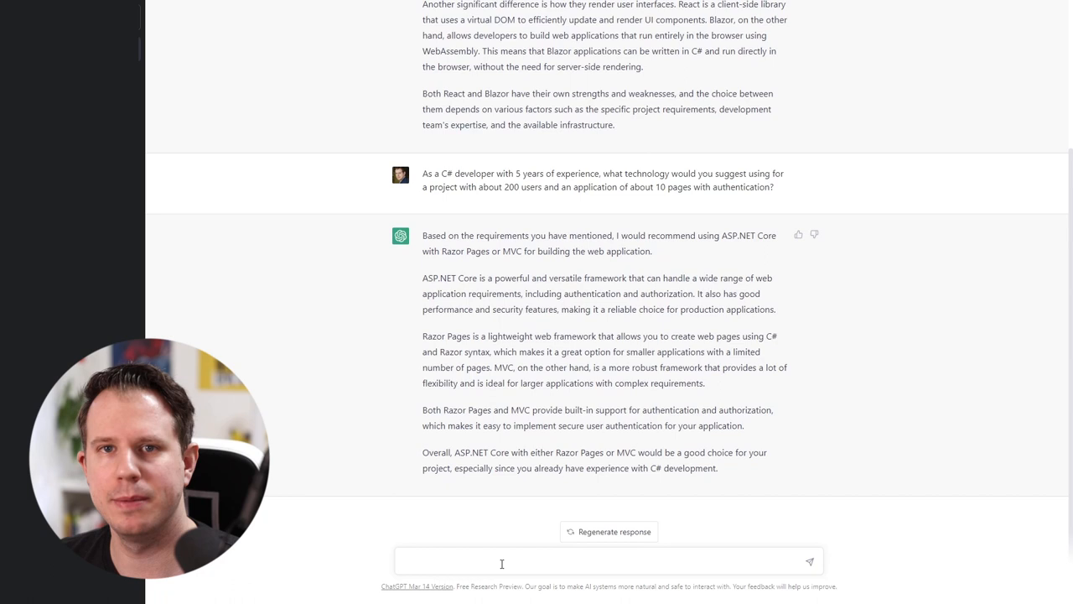
Start typing 'Thanks. Why do you recommend ASP.NET Core usin...' as a follow-up.
{"action": "type", "text": "T"}
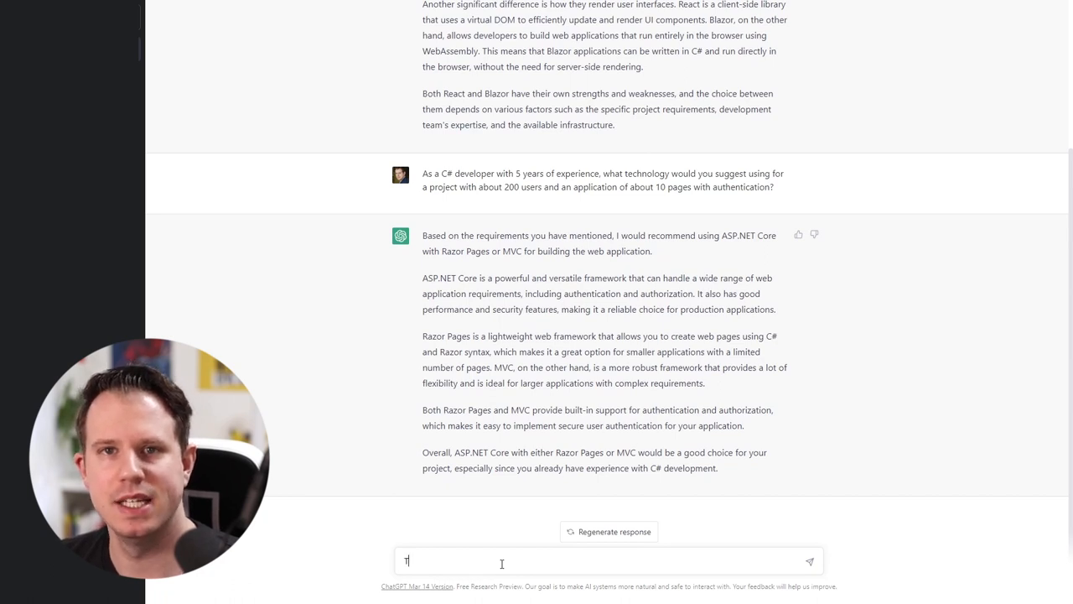
{"action": "type", "text": "Thanks. Why do you recommend A"}
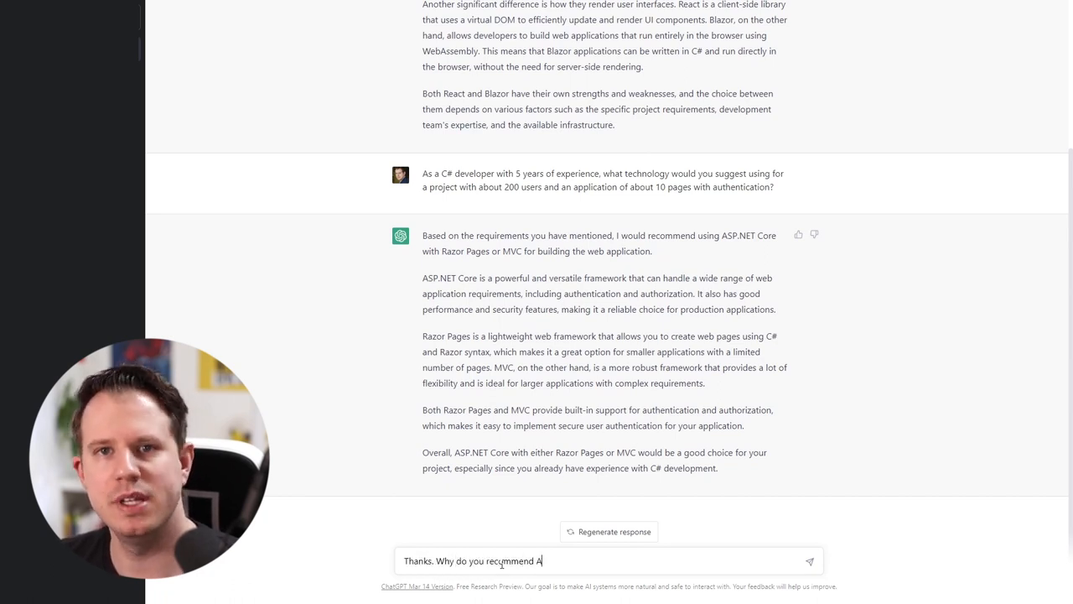
{"action": "type", "text": "SP.NET Core usin"}
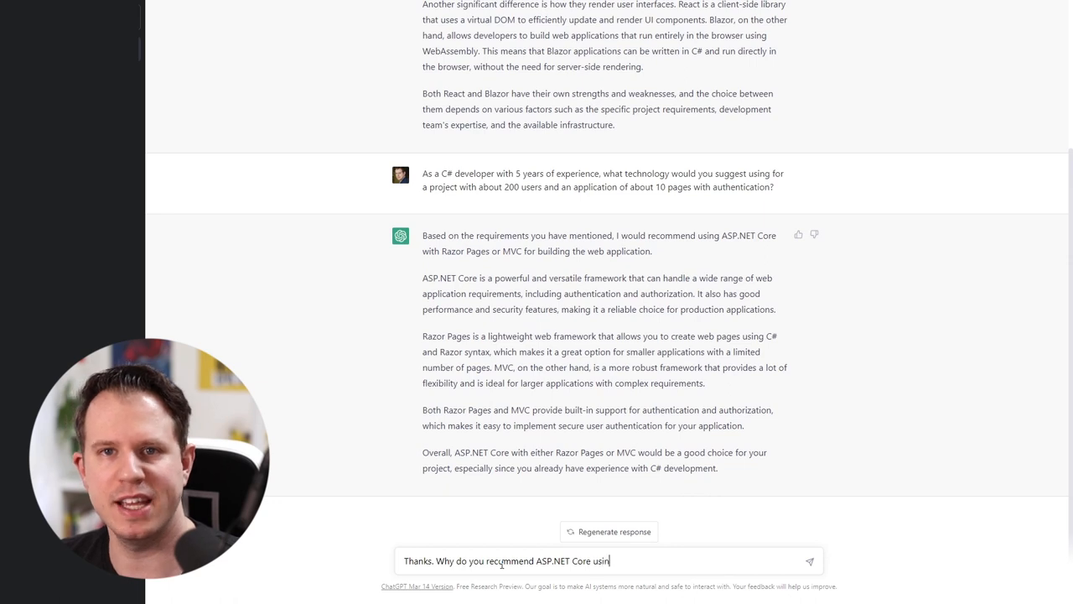